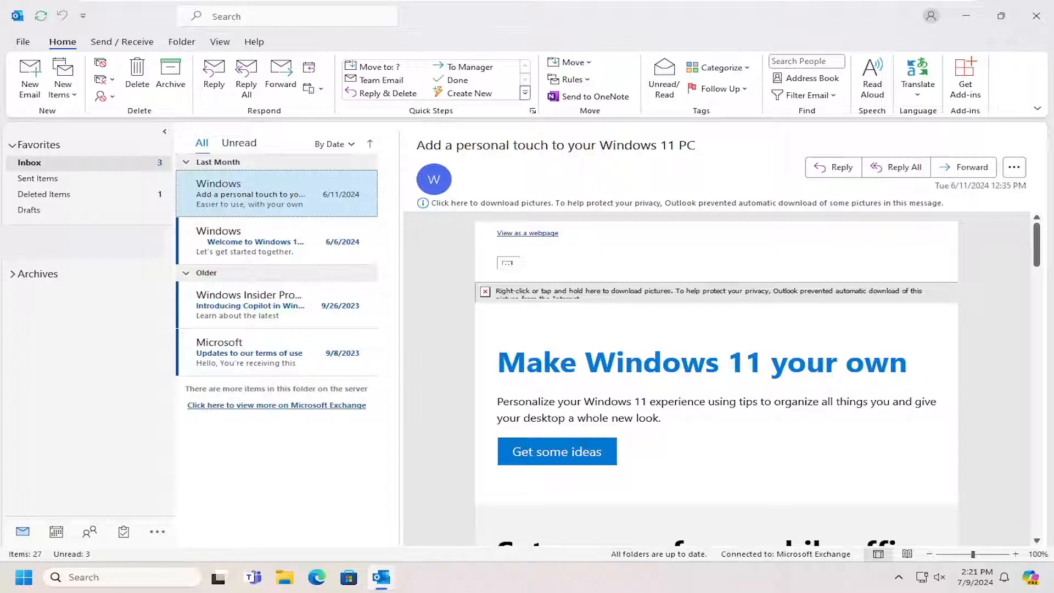
mouse_move(376, 263)
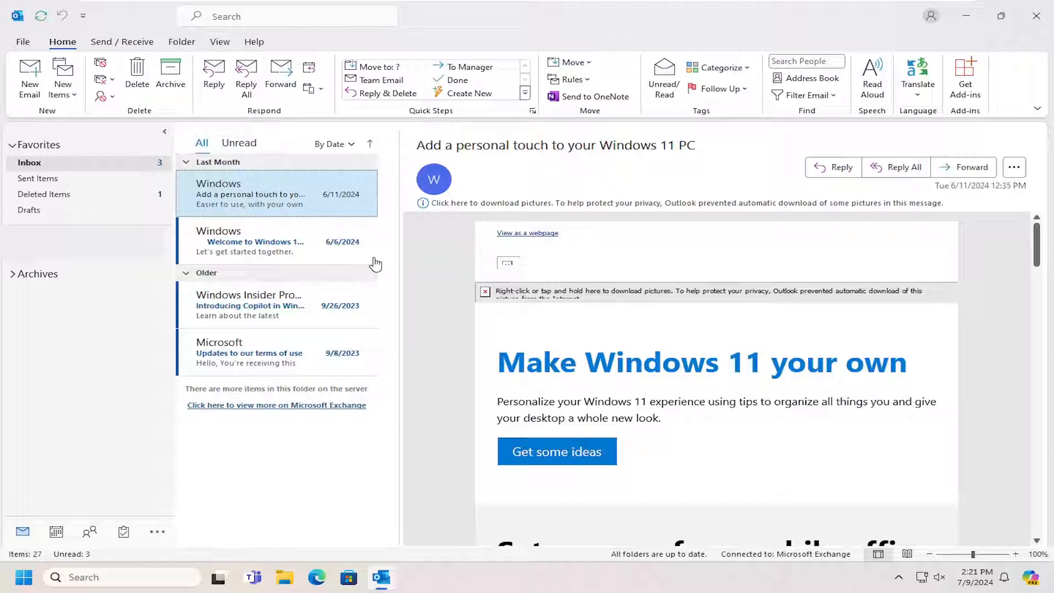
mouse_move(401, 267)
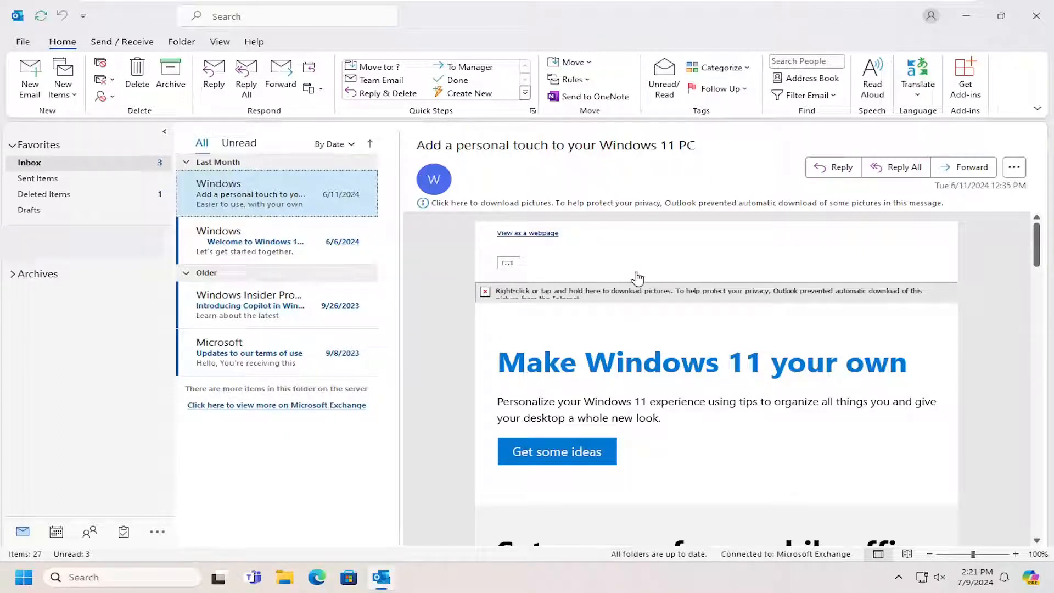
mouse_move(420, 353)
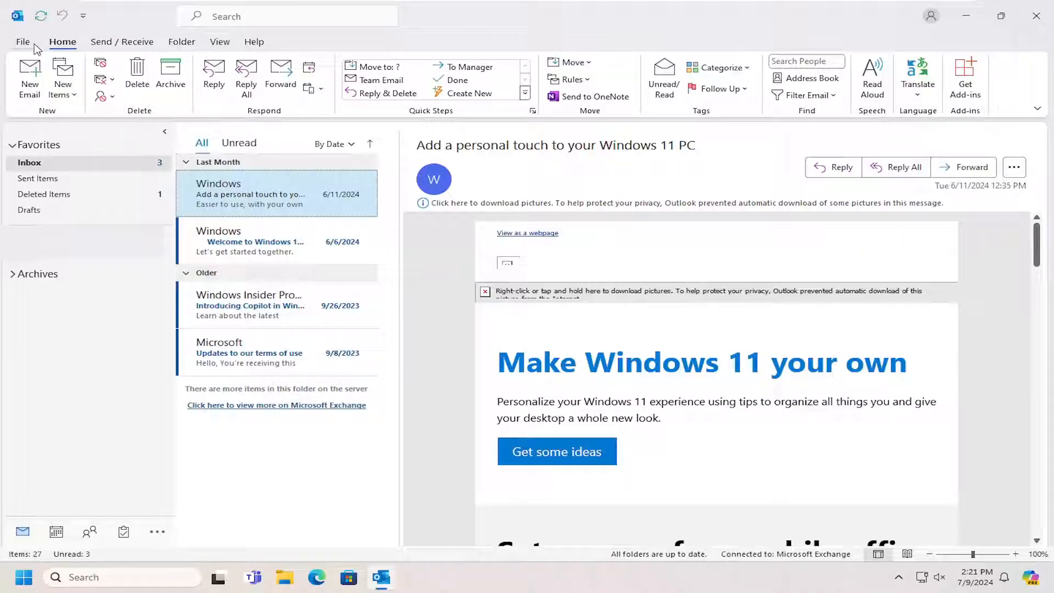
Step: Open Outlook's Print page for the Windows 11 email with the printer list showing
left_click(22, 42)
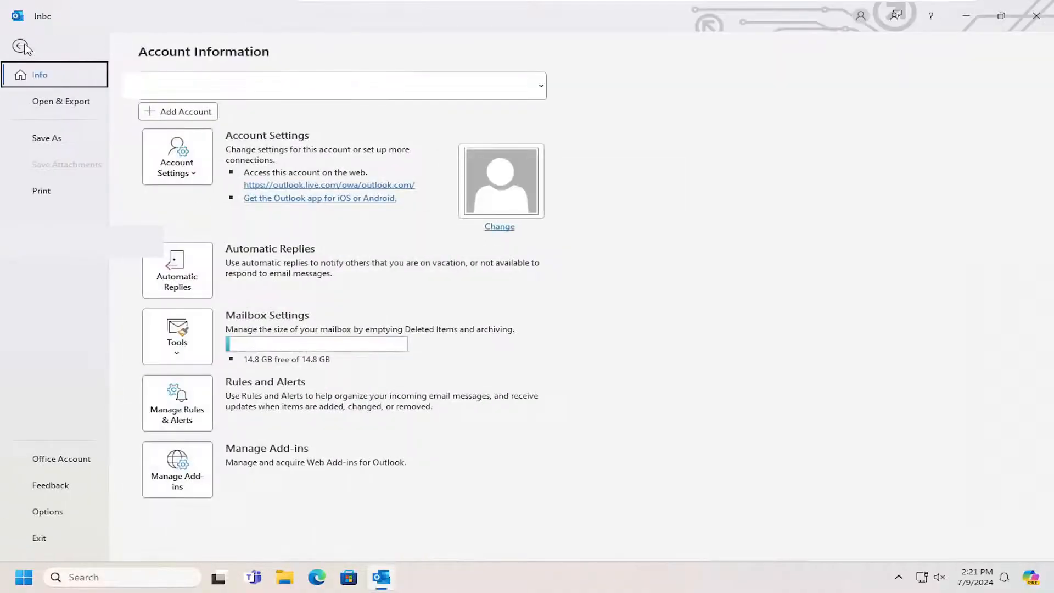
left_click(41, 190)
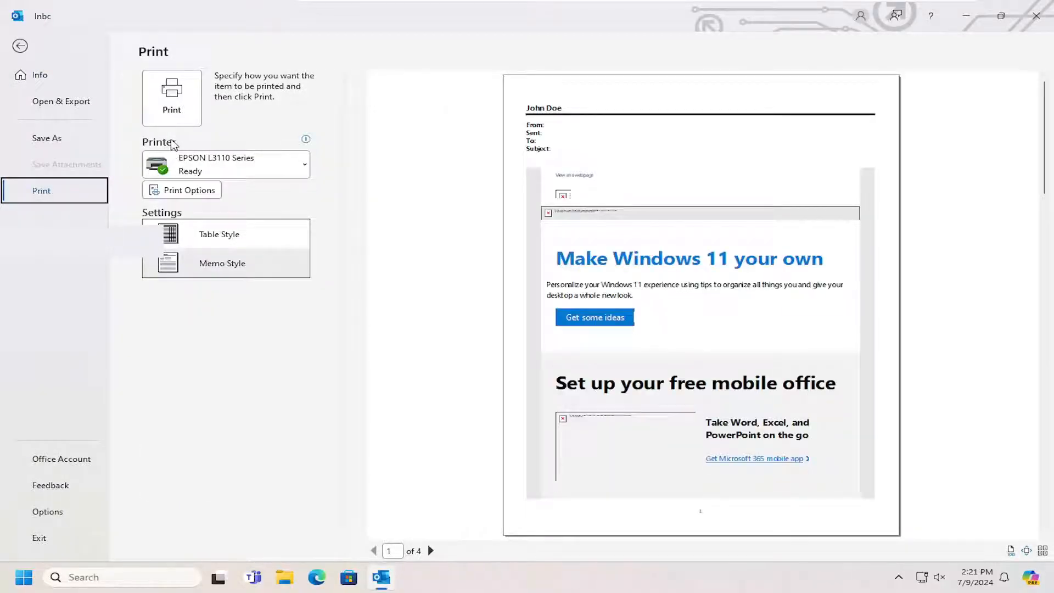
left_click(301, 164)
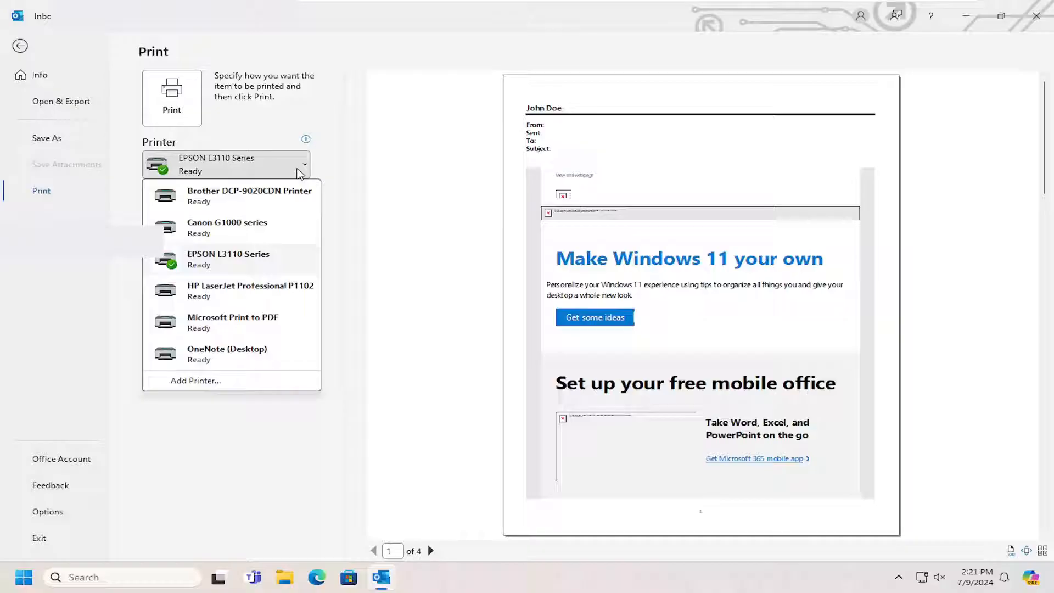
mouse_move(247, 323)
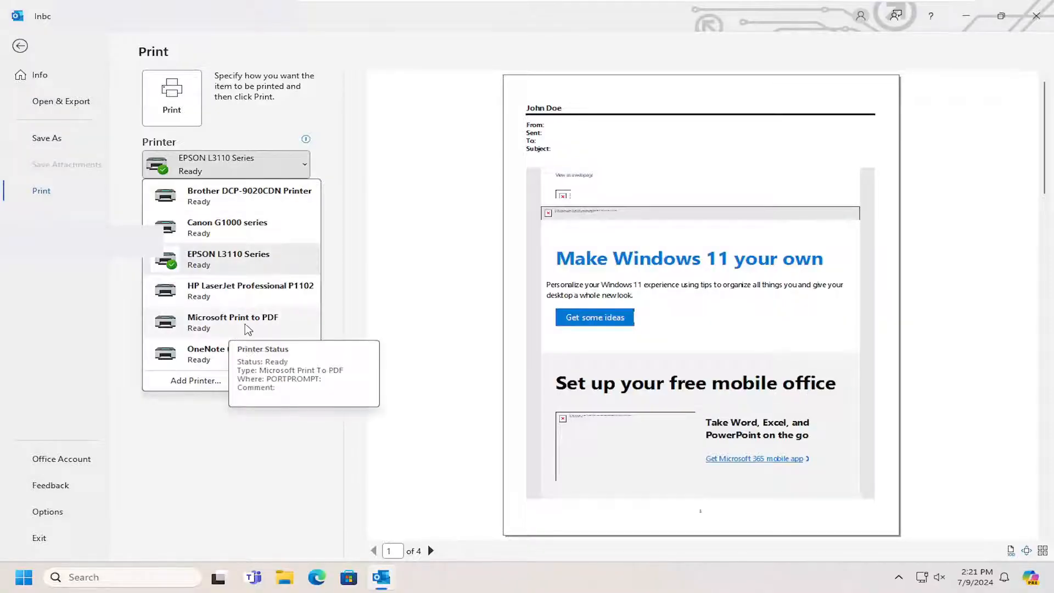
mouse_move(225, 195)
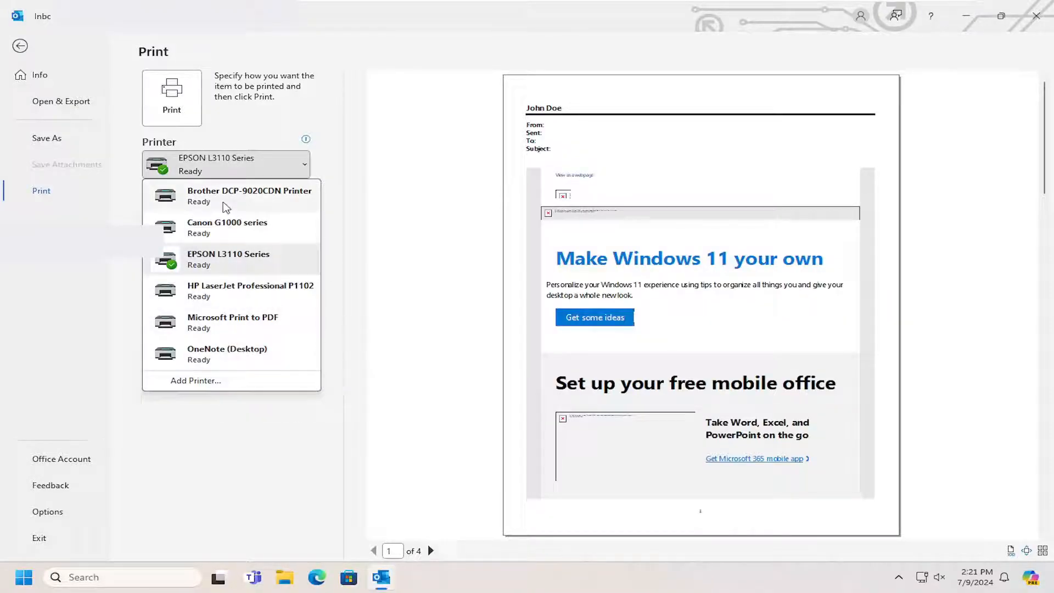
mouse_move(225, 328)
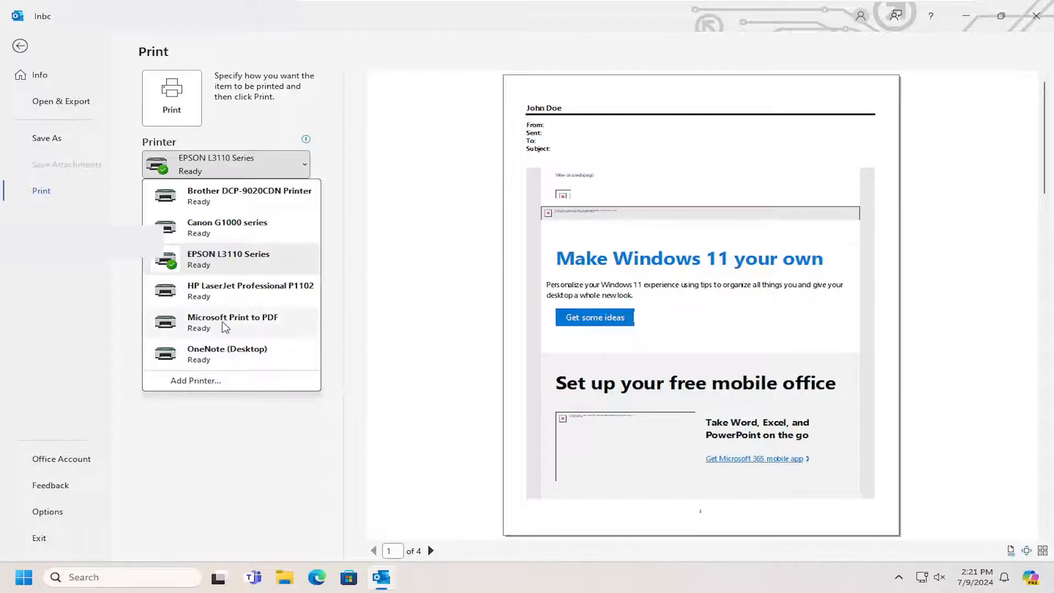
mouse_move(267, 330)
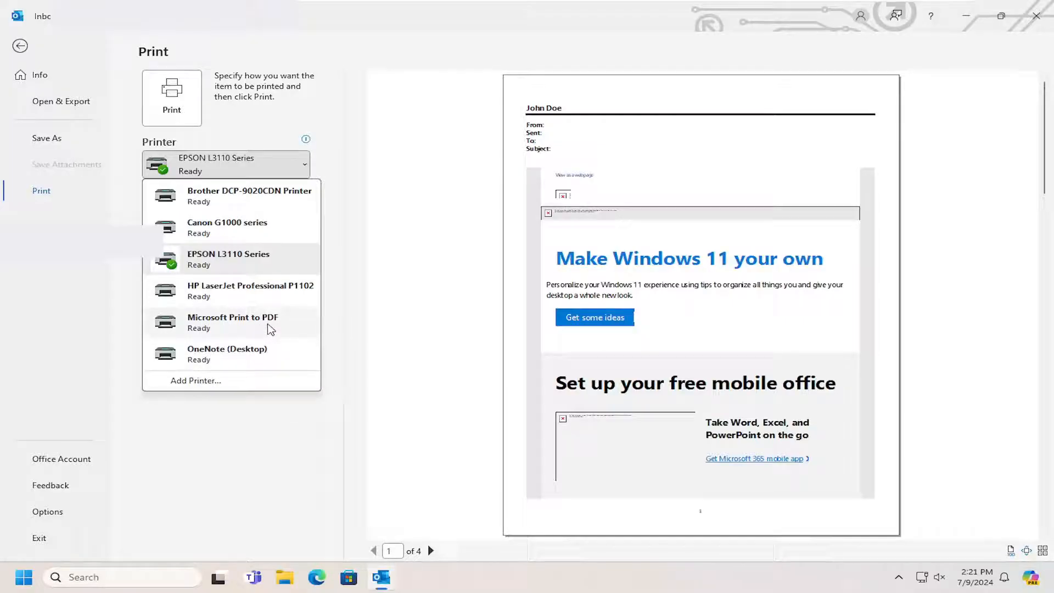
Step: Choose Microsoft Print to PDF as the printer
left_click(234, 323)
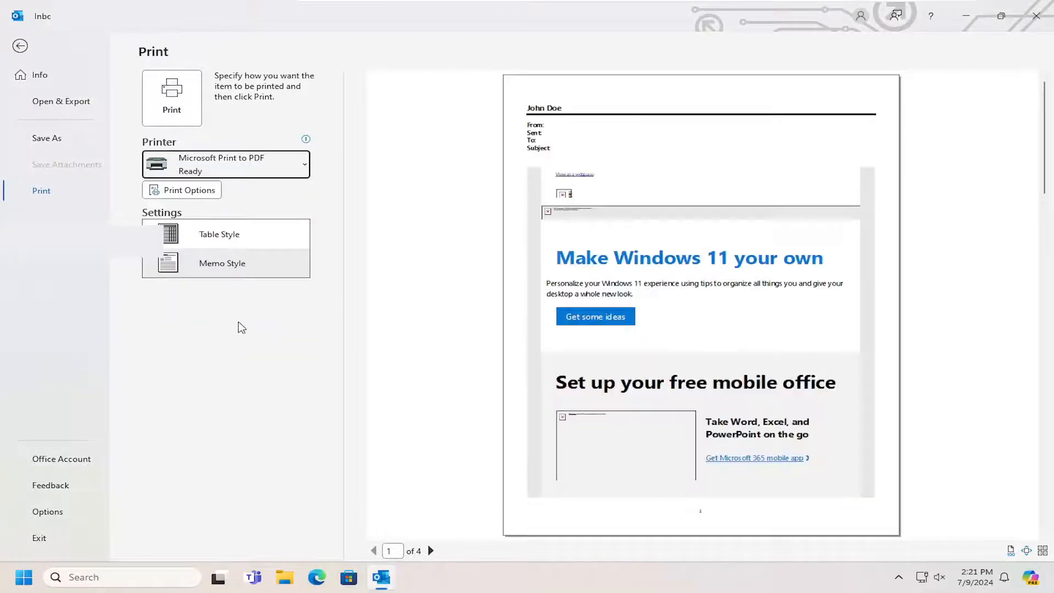
mouse_move(222, 263)
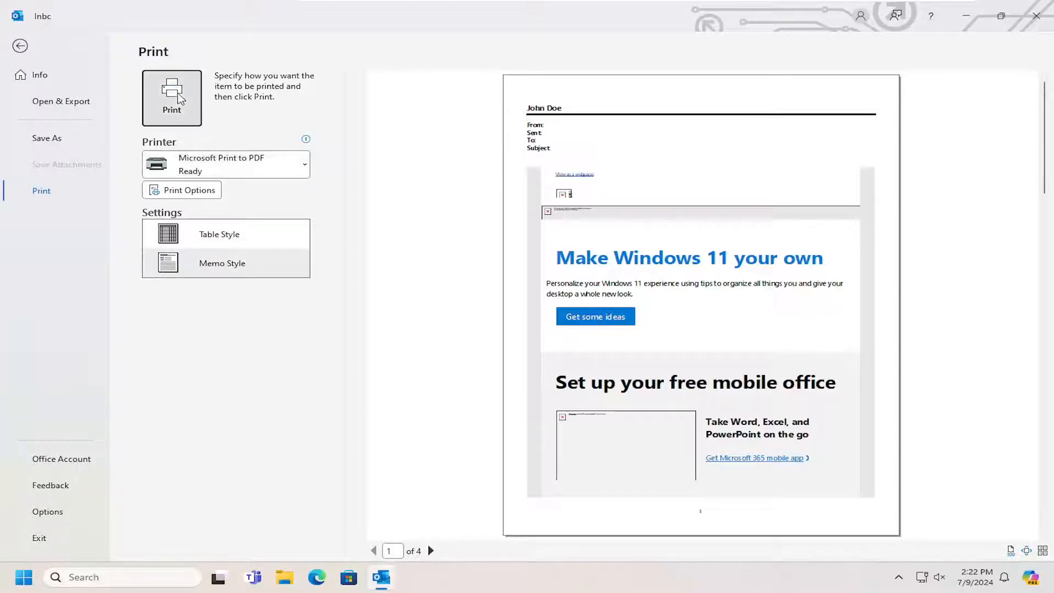
Step: Print the email to a PDF named 'example' in the Desktop folder
left_click(171, 98)
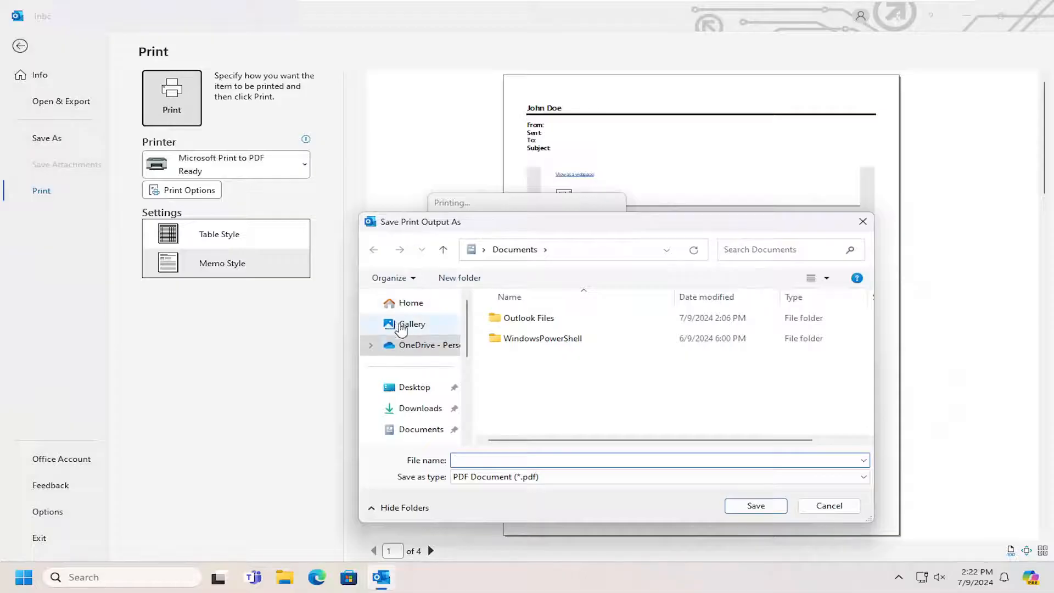
mouse_move(414, 387)
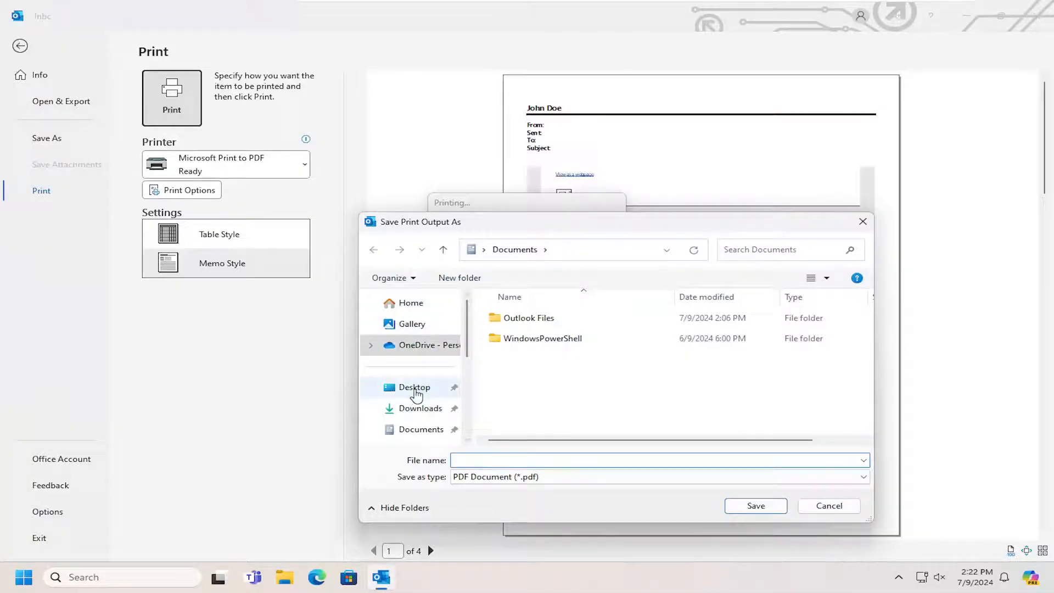
left_click(414, 387)
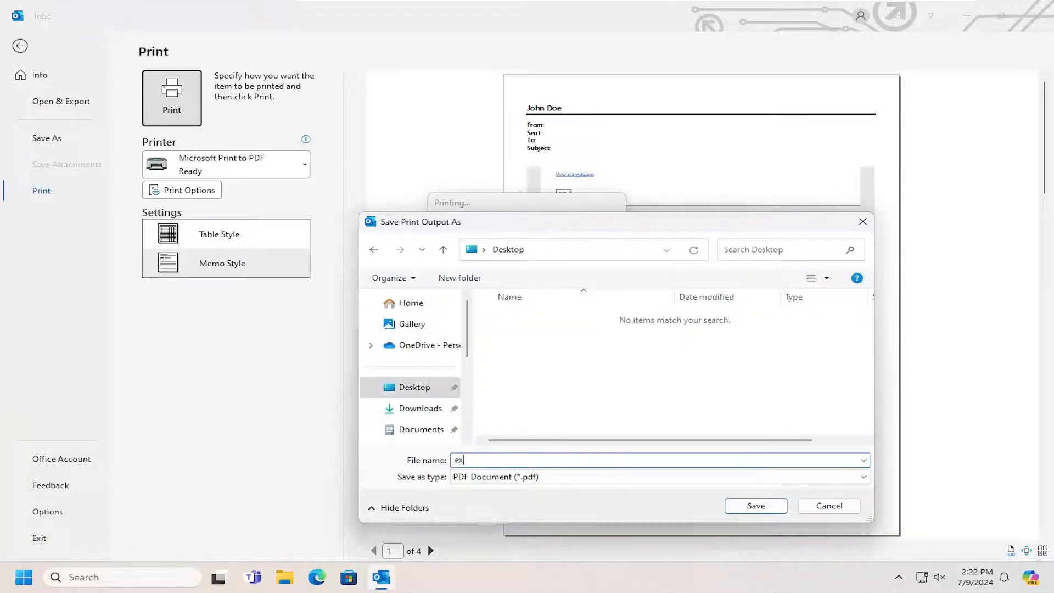
type("ample")
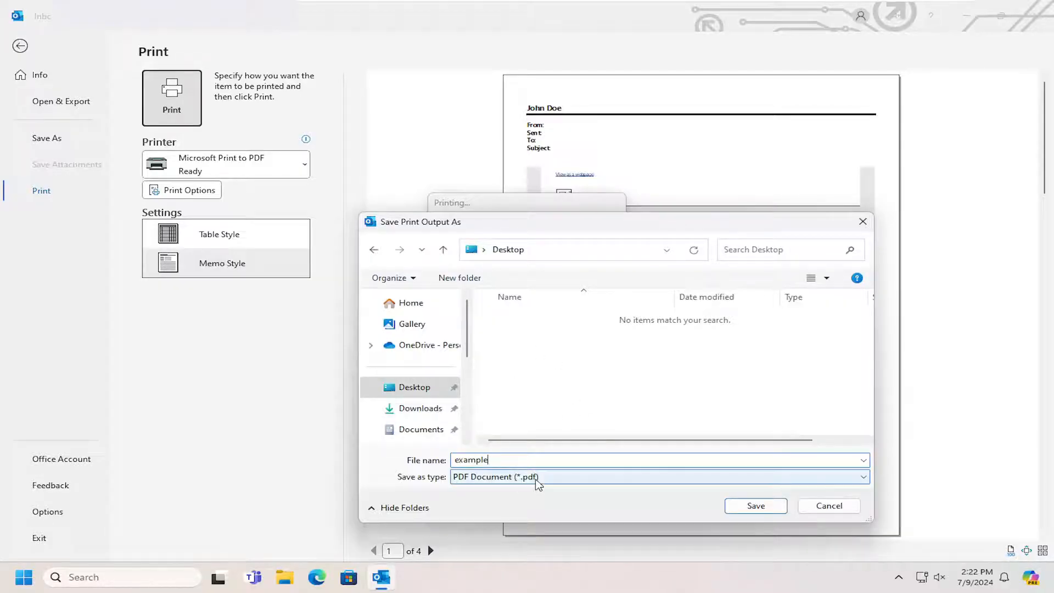
left_click(755, 506)
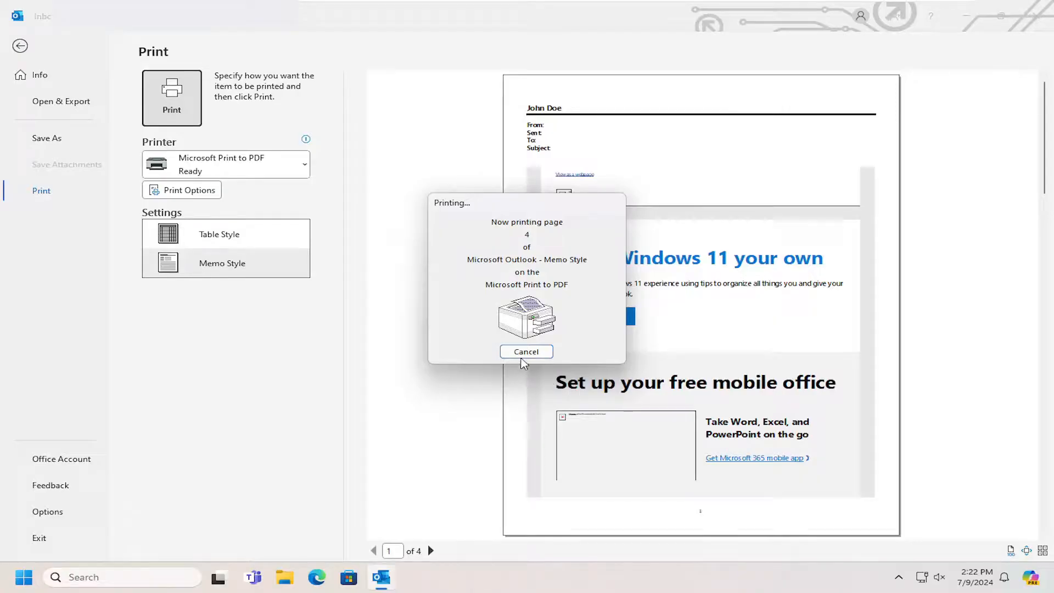
mouse_move(557, 368)
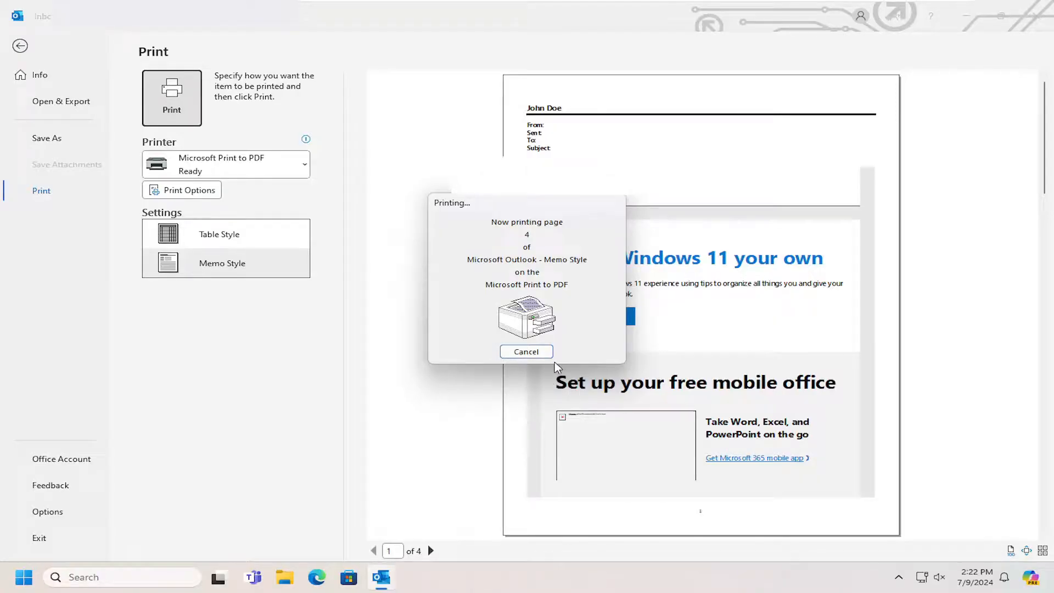
Step: Minimize Outlook after printing and double-click the example PDF on the desktop
left_click(526, 351)
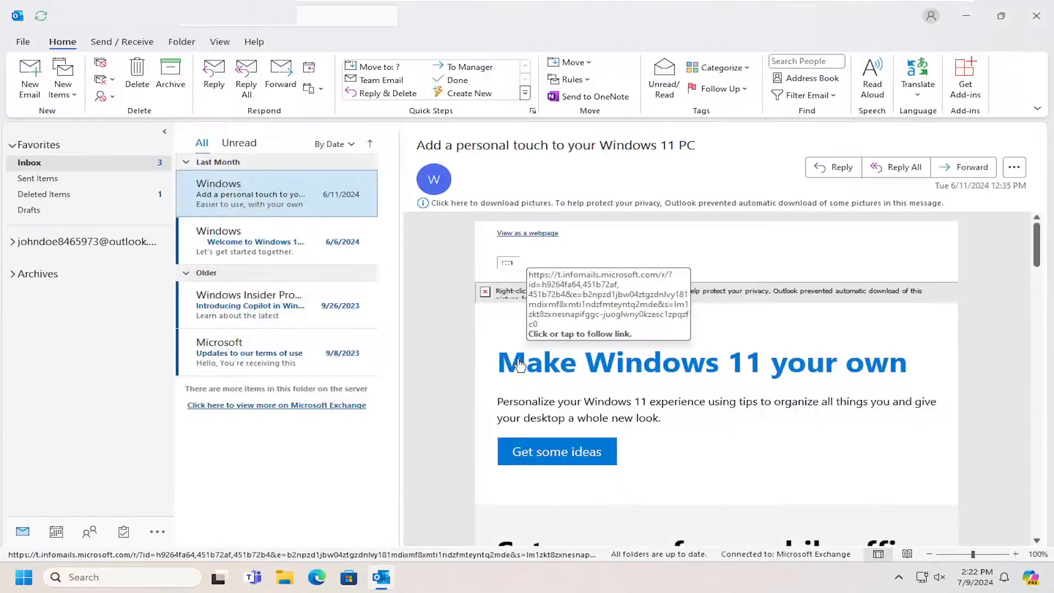
mouse_move(977, 21)
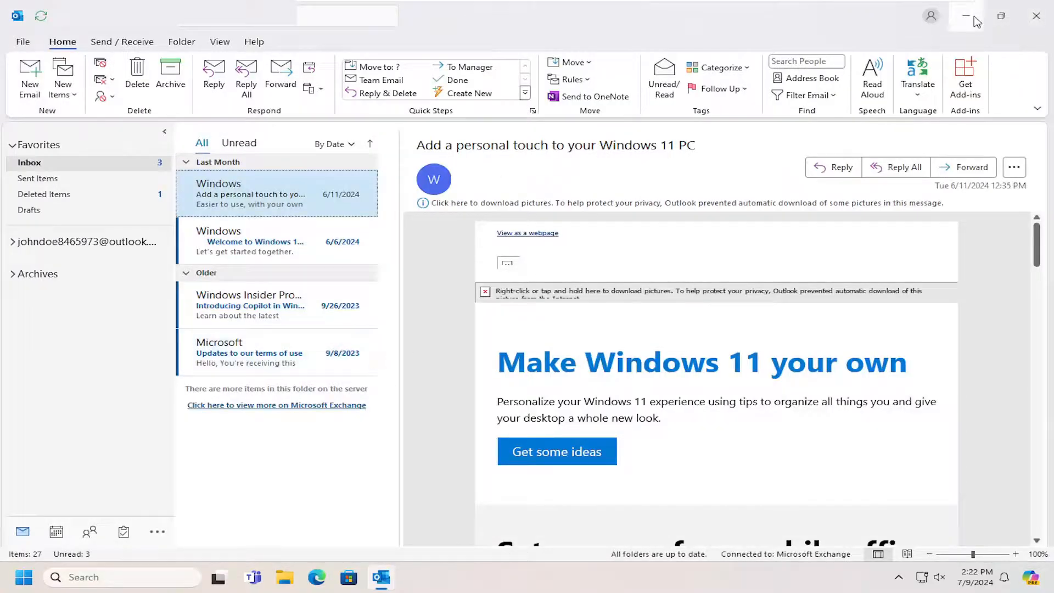
left_click(967, 15)
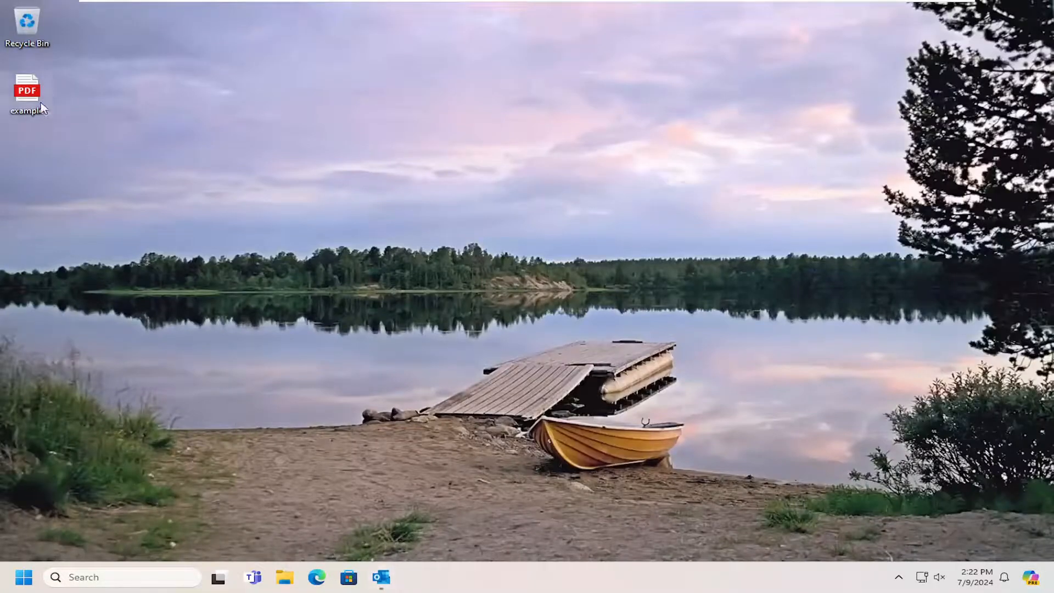
double_click(27, 91)
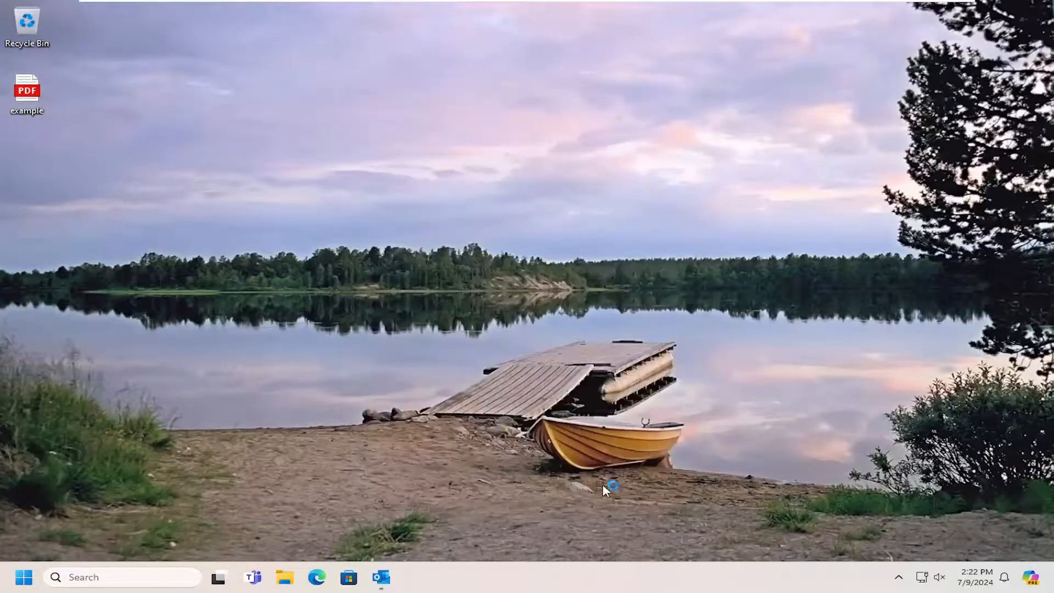
Step: Open example.pdf from the desktop in Edge, showing the four-page Windows 11 email
double_click(27, 87)
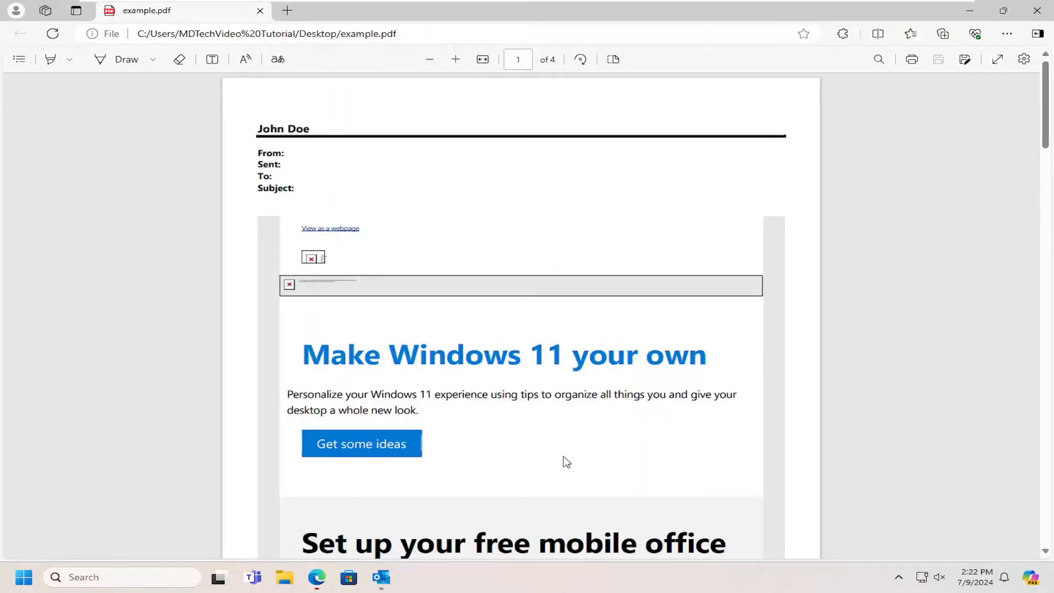